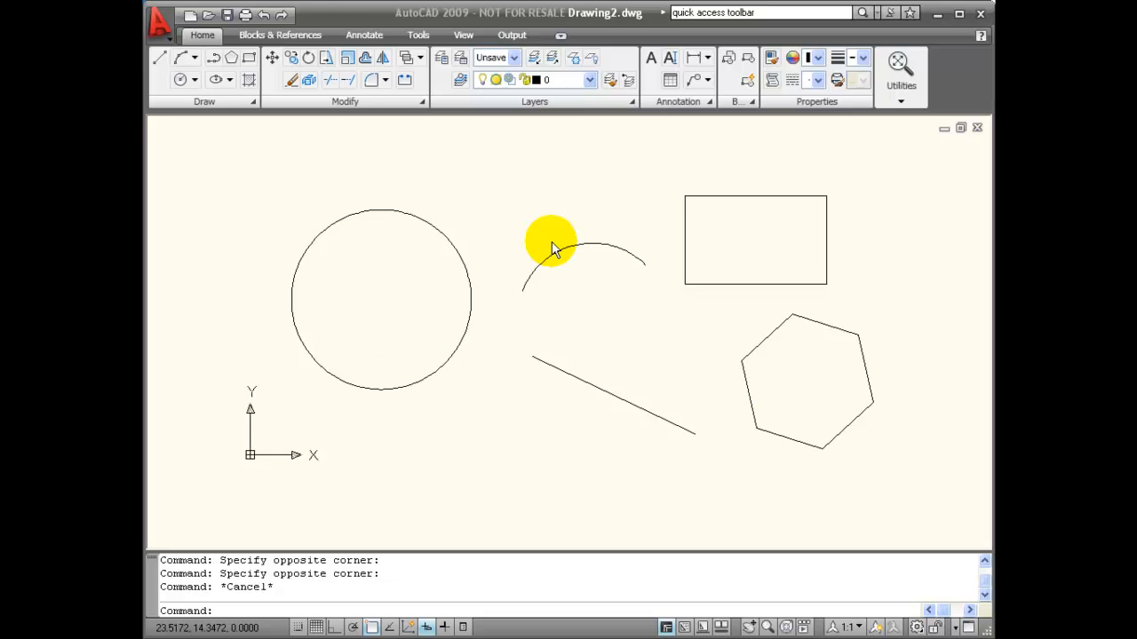
mouse_move(490, 253)
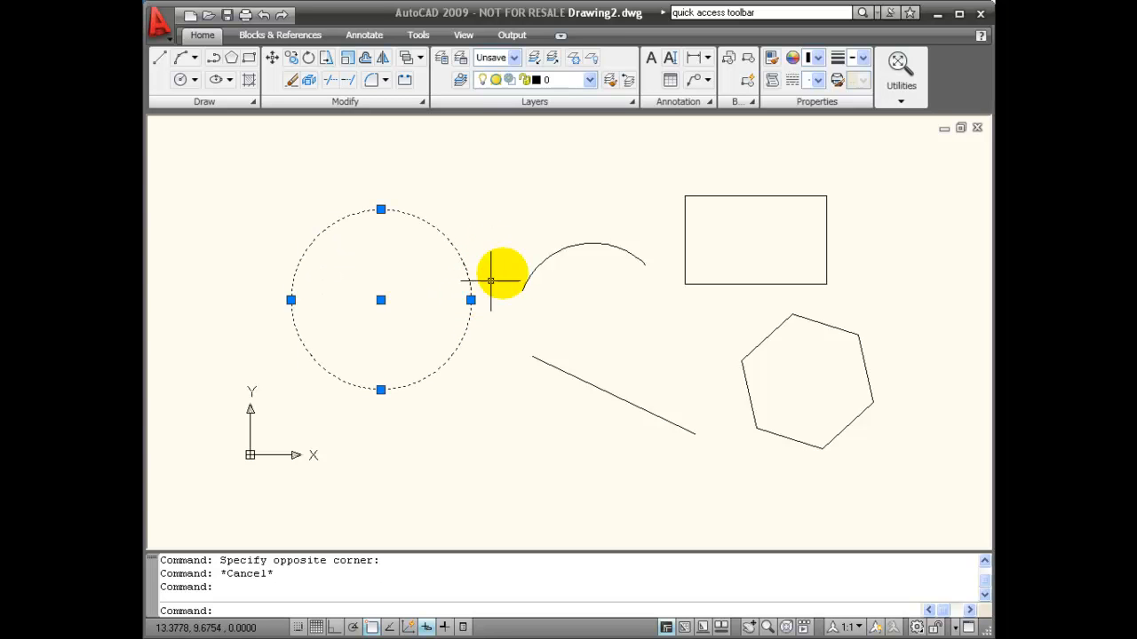
mouse_move(401, 223)
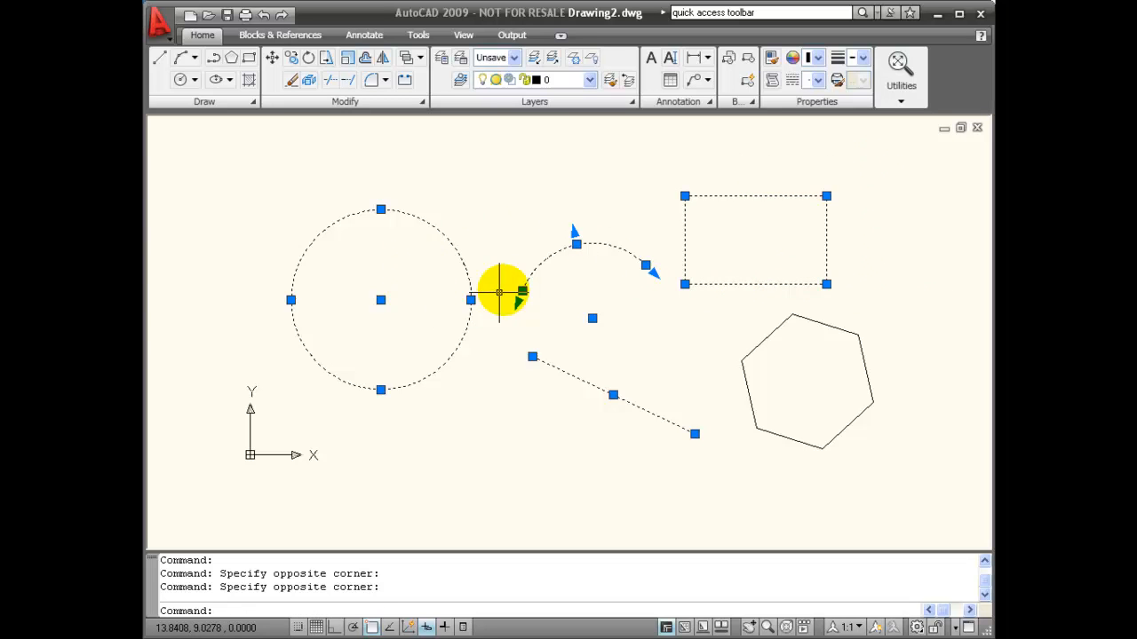
mouse_move(653, 359)
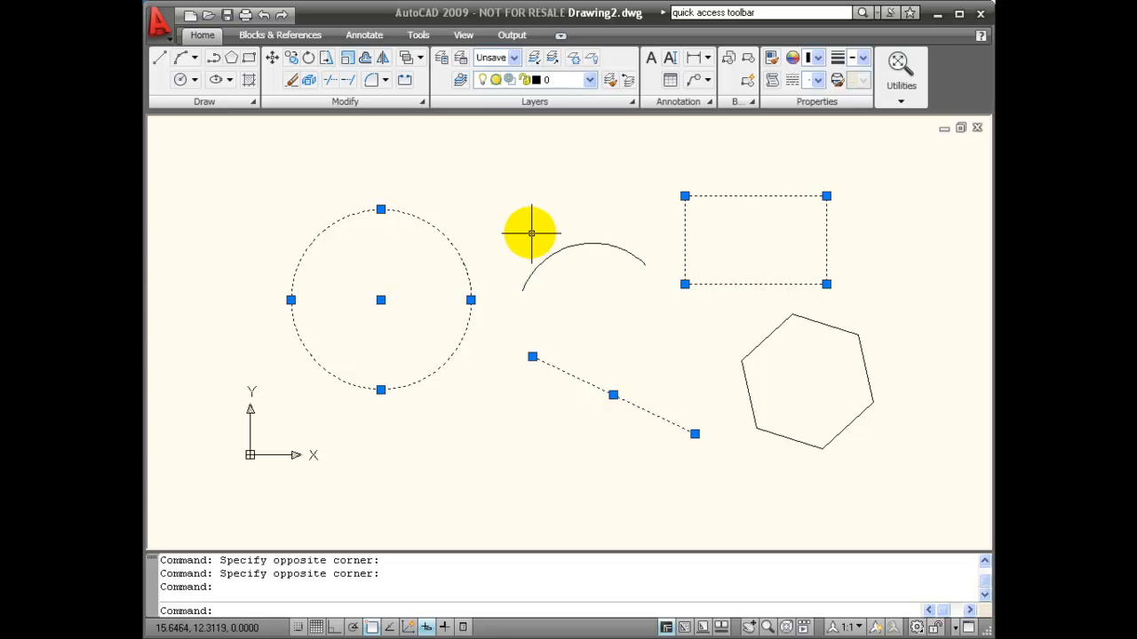
mouse_move(526, 170)
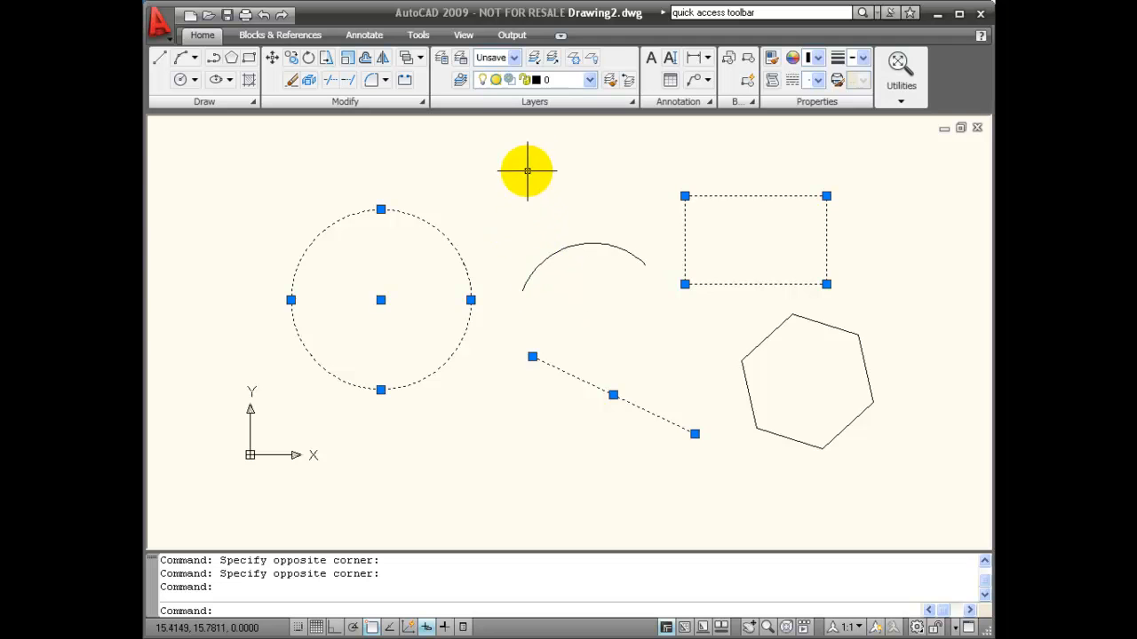
Window-select around the shapes so that only the circle is left showing its grips.
left_click_drag(526, 171, 730, 425)
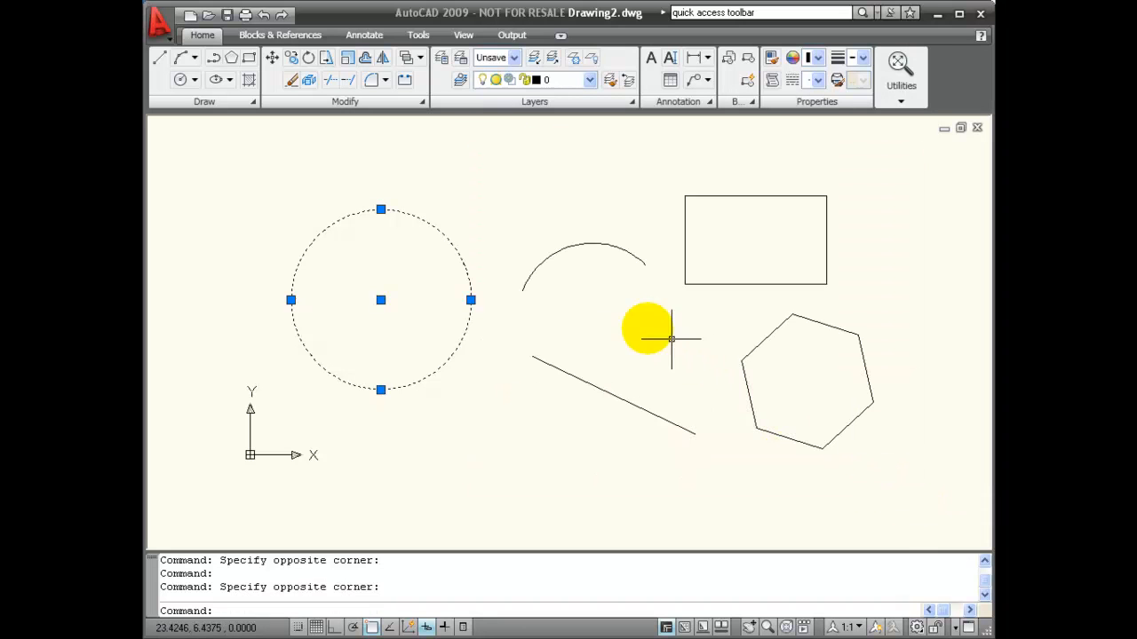
mouse_move(494, 228)
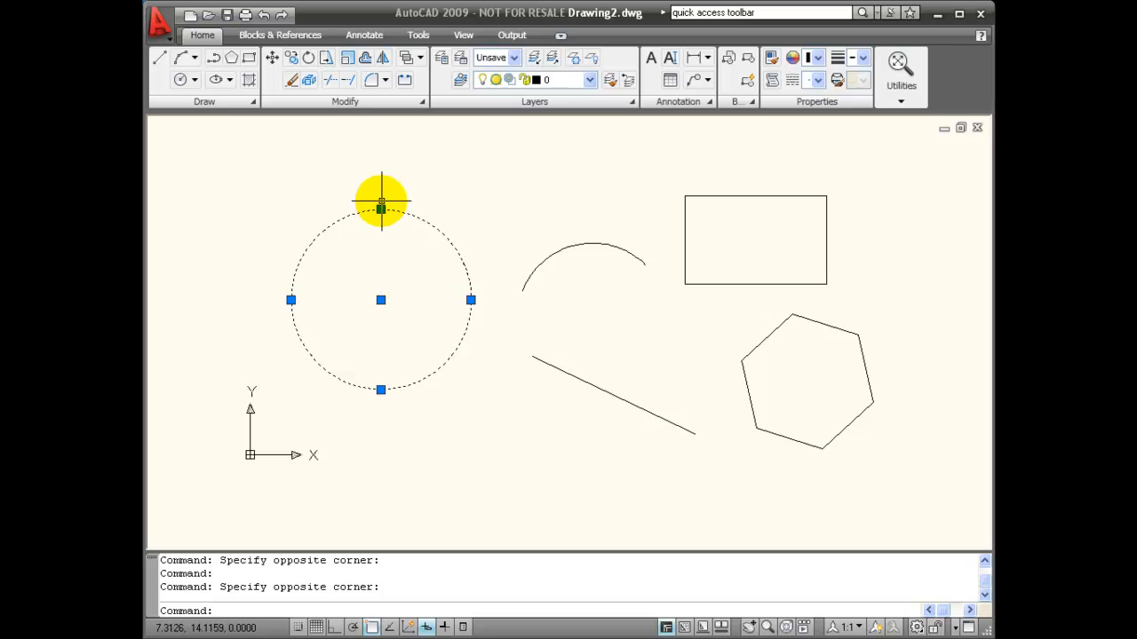
Activate the circle's top quadrant grip, showing the 5.0000 radius readout.
left_click(380, 209)
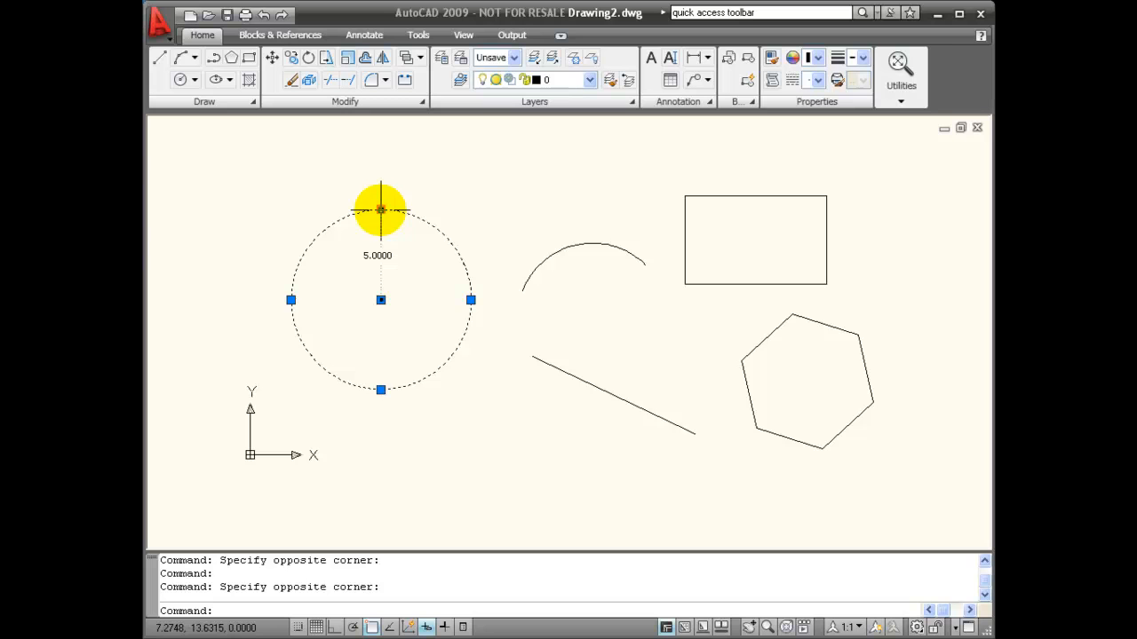
mouse_move(606, 380)
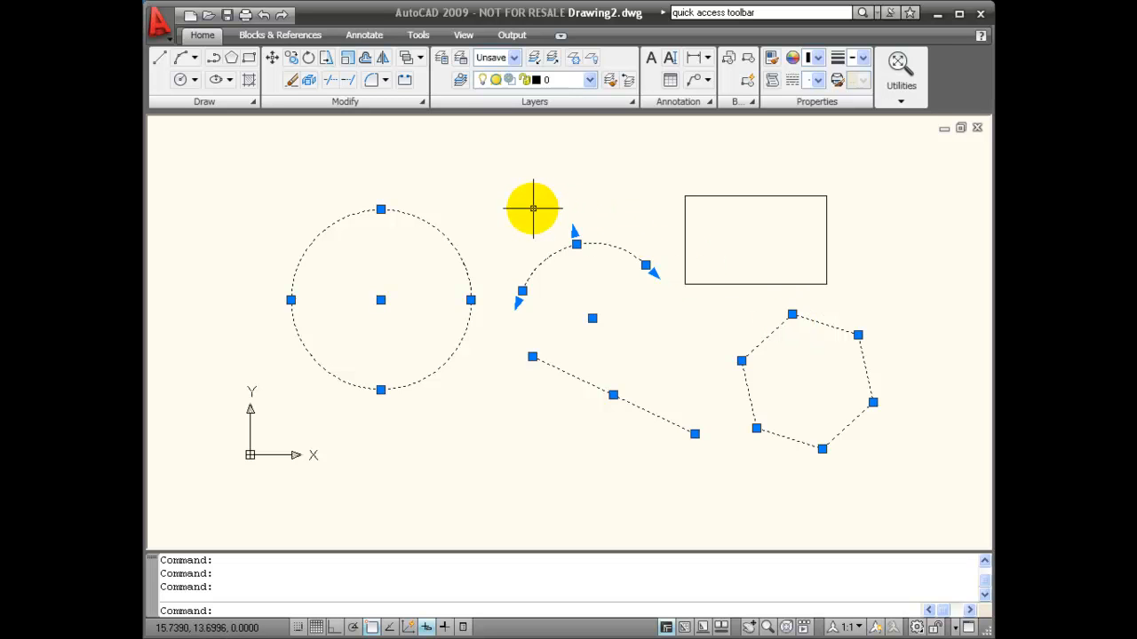
mouse_move(533, 220)
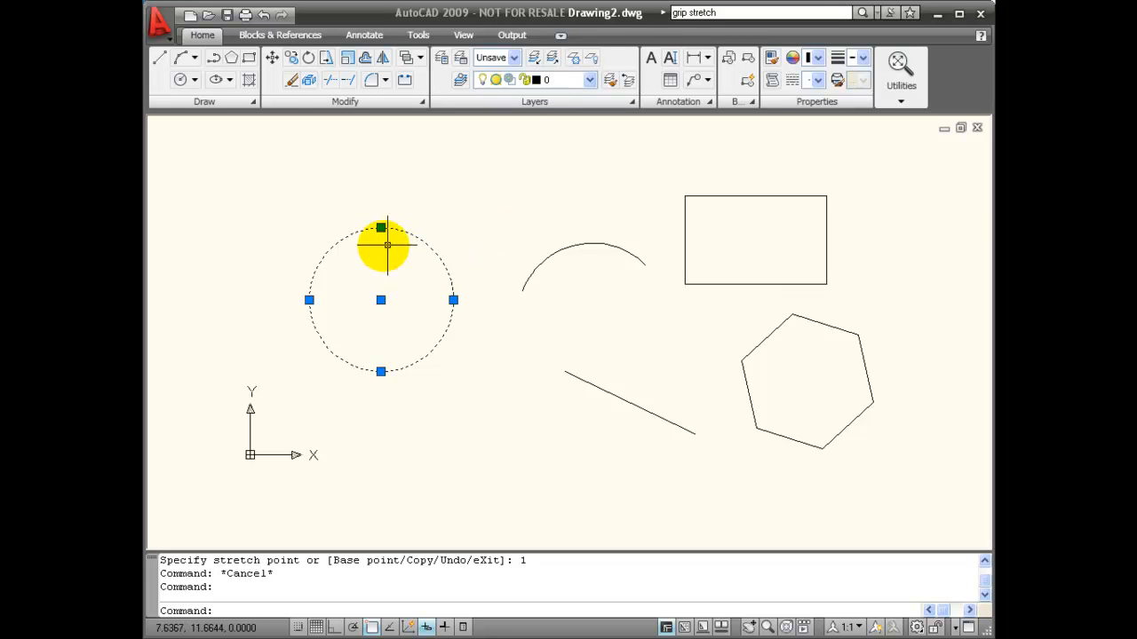
mouse_move(412, 235)
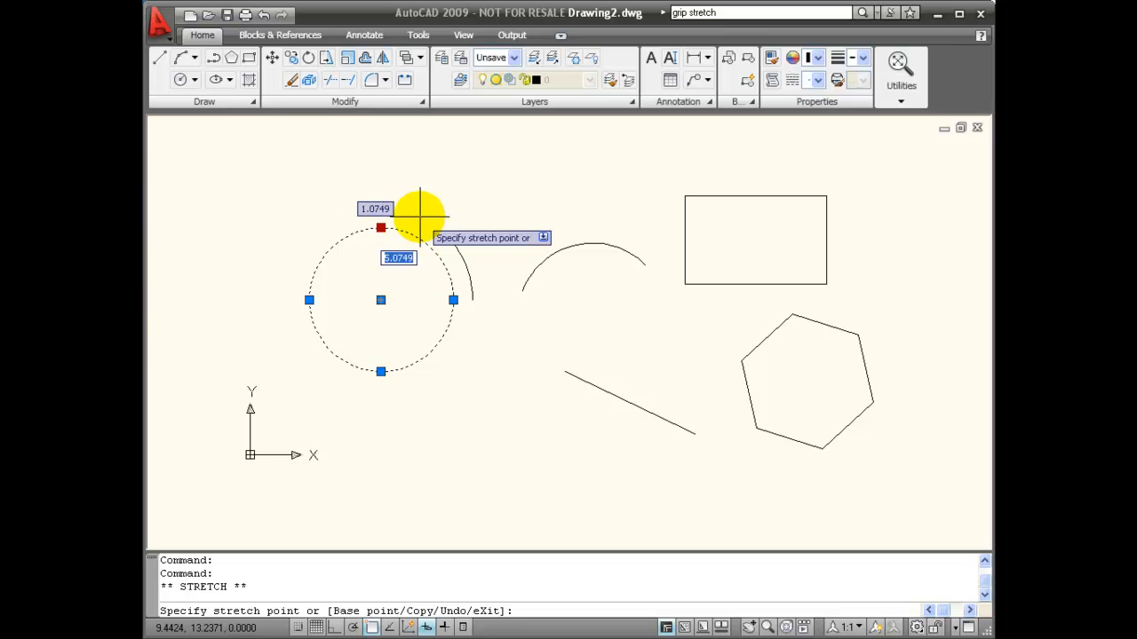
mouse_move(372, 321)
type("5")
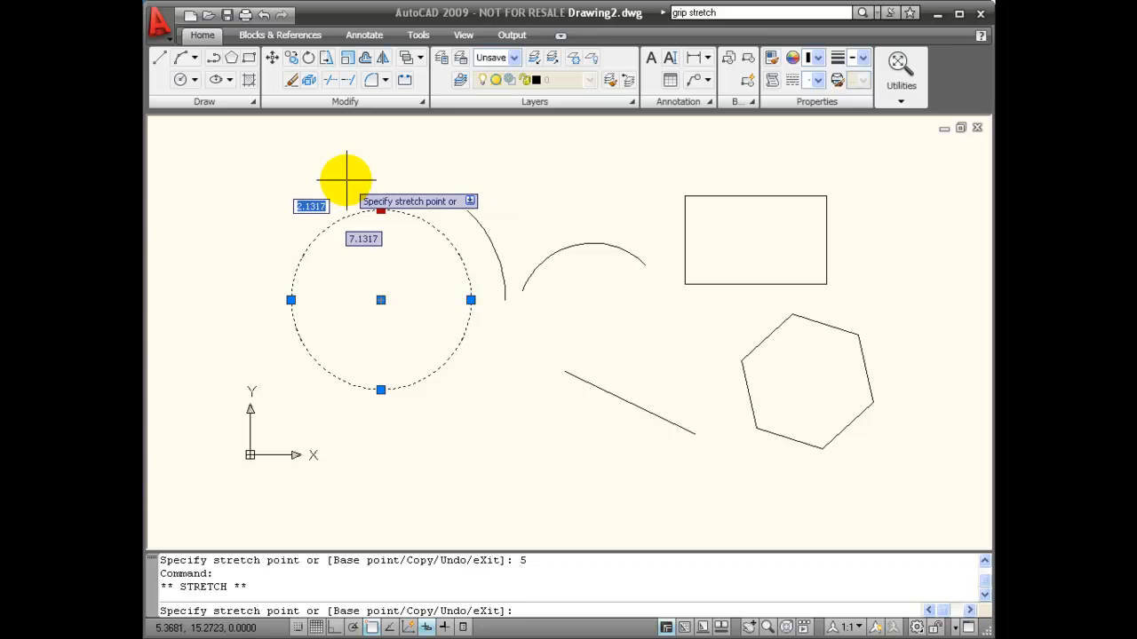
mouse_move(377, 210)
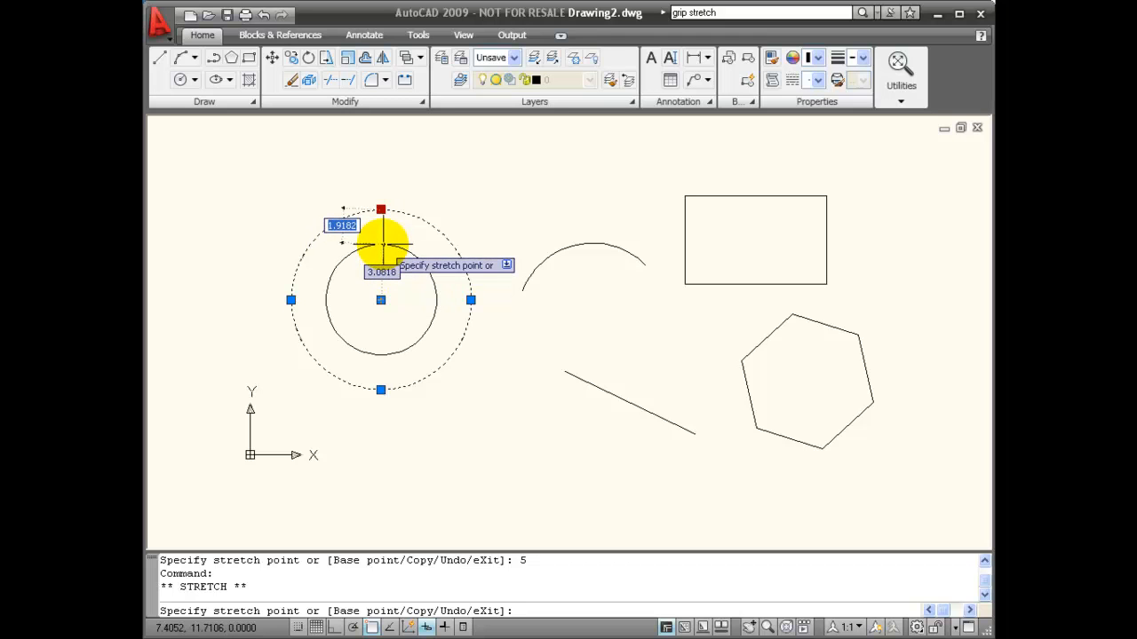
Enter a new, smaller radius for the circle through its quadrant grip stretch.
type("1")
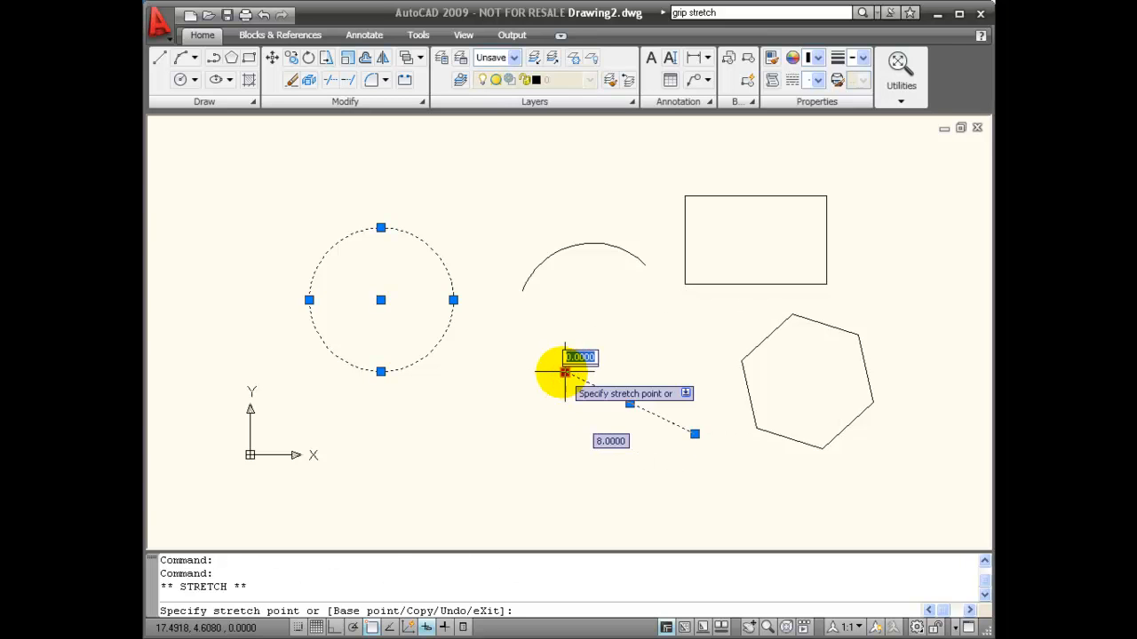
mouse_move(547, 346)
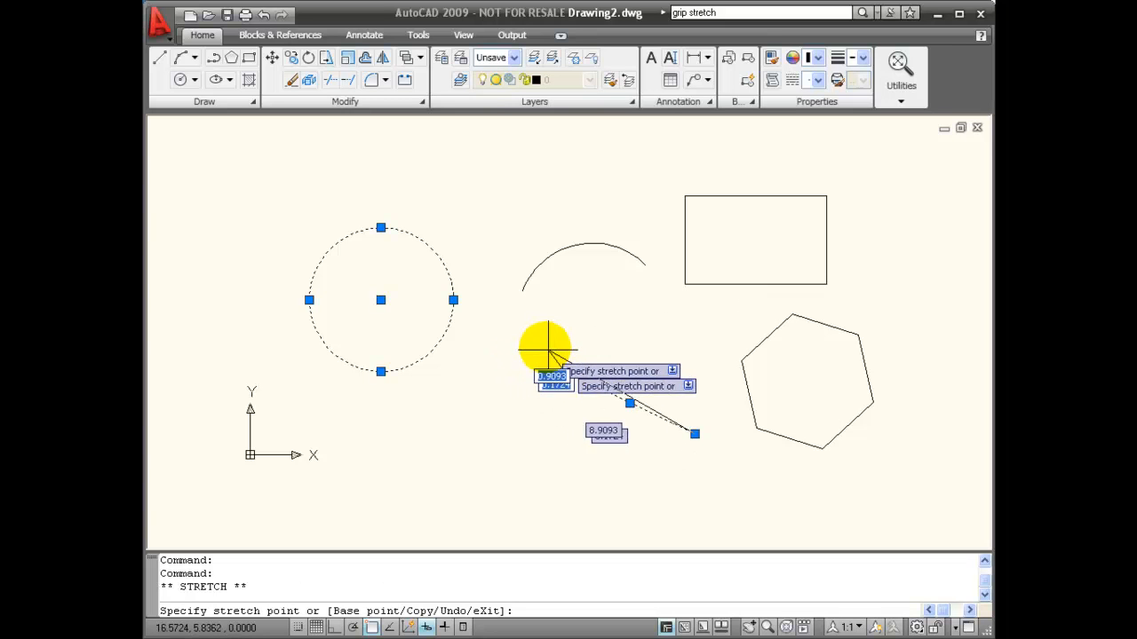
mouse_move(533, 346)
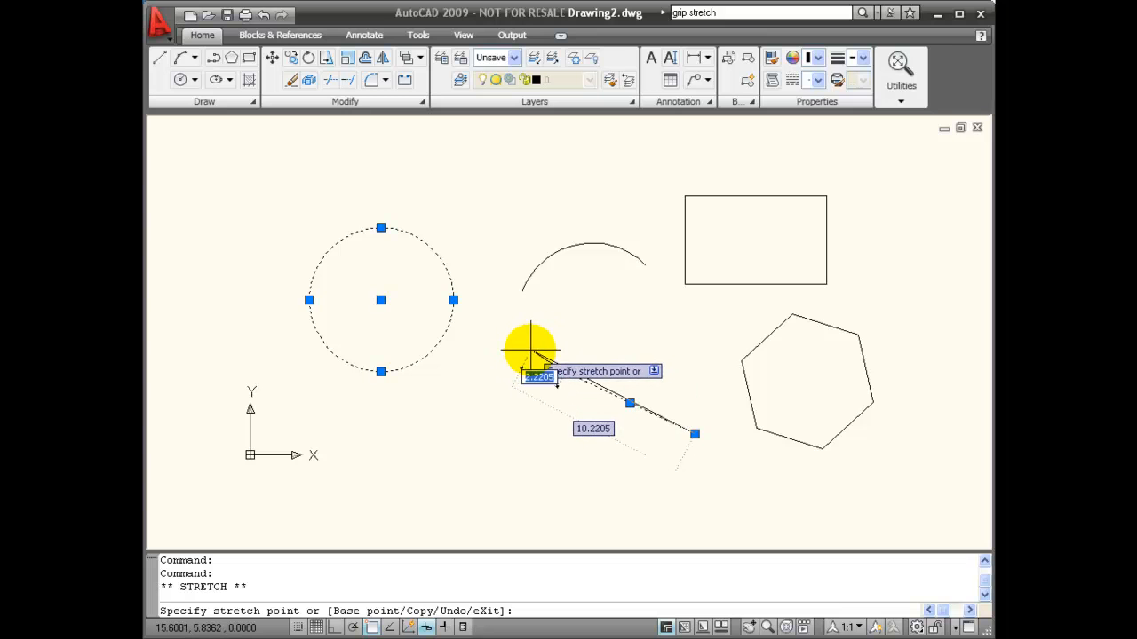
Stretch the line's lower-left endpoint to length 10 at an angle of 100 degrees.
type("10")
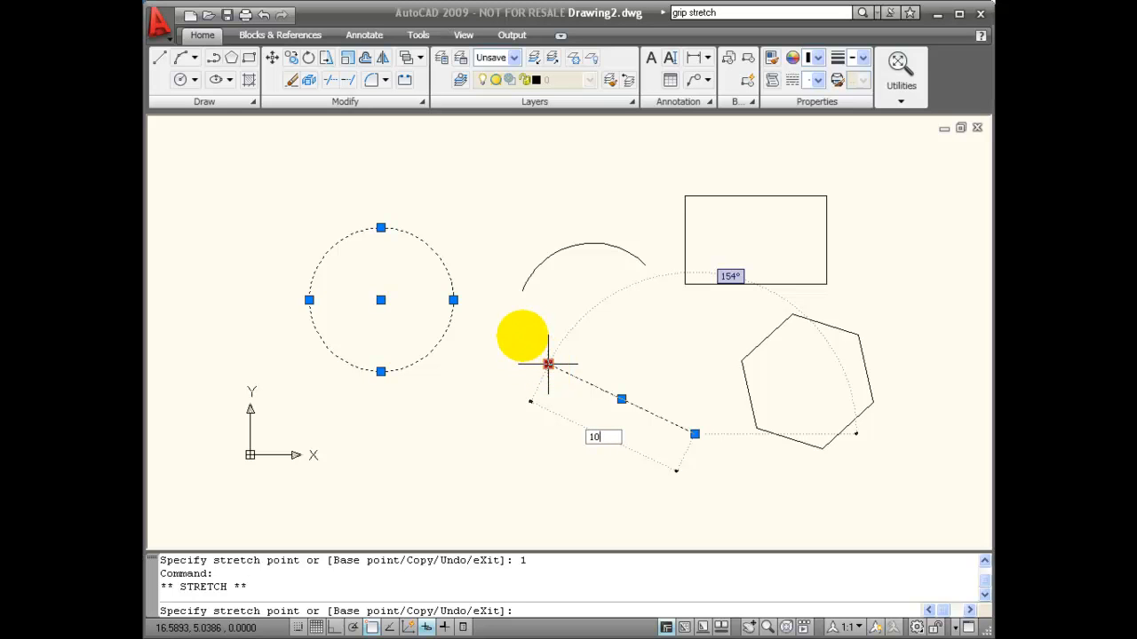
key("enter")
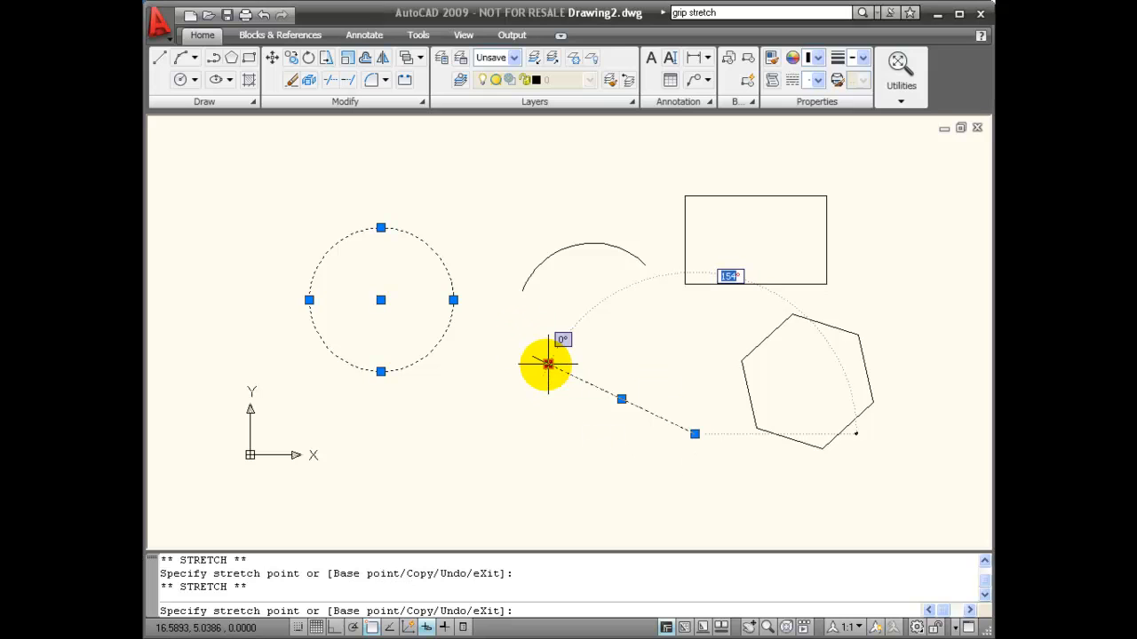
type("100")
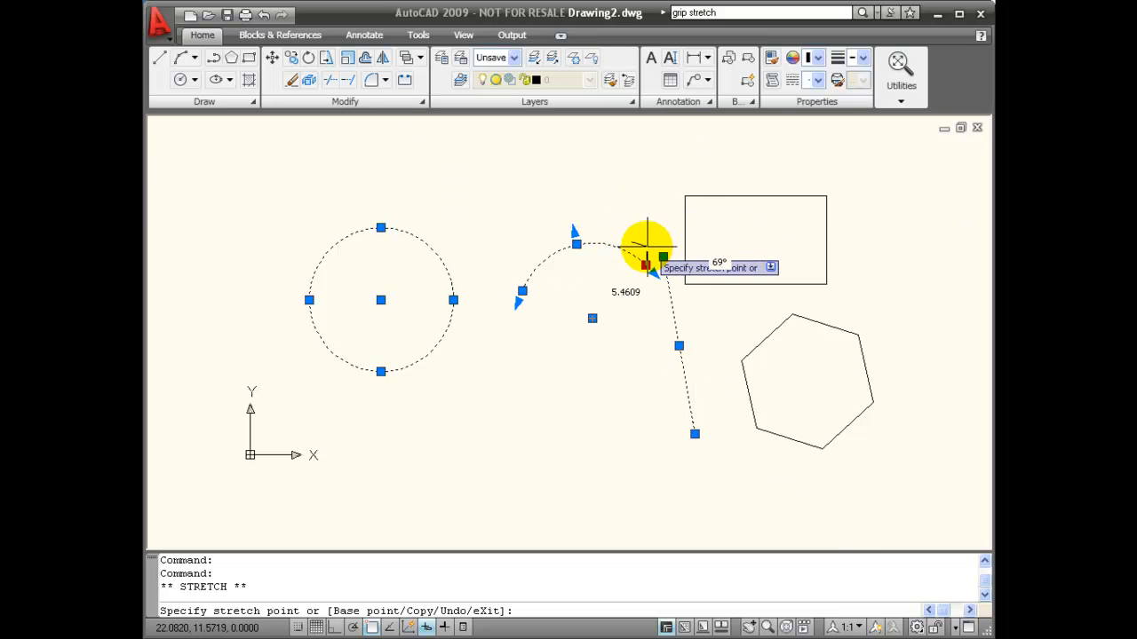
mouse_move(655, 247)
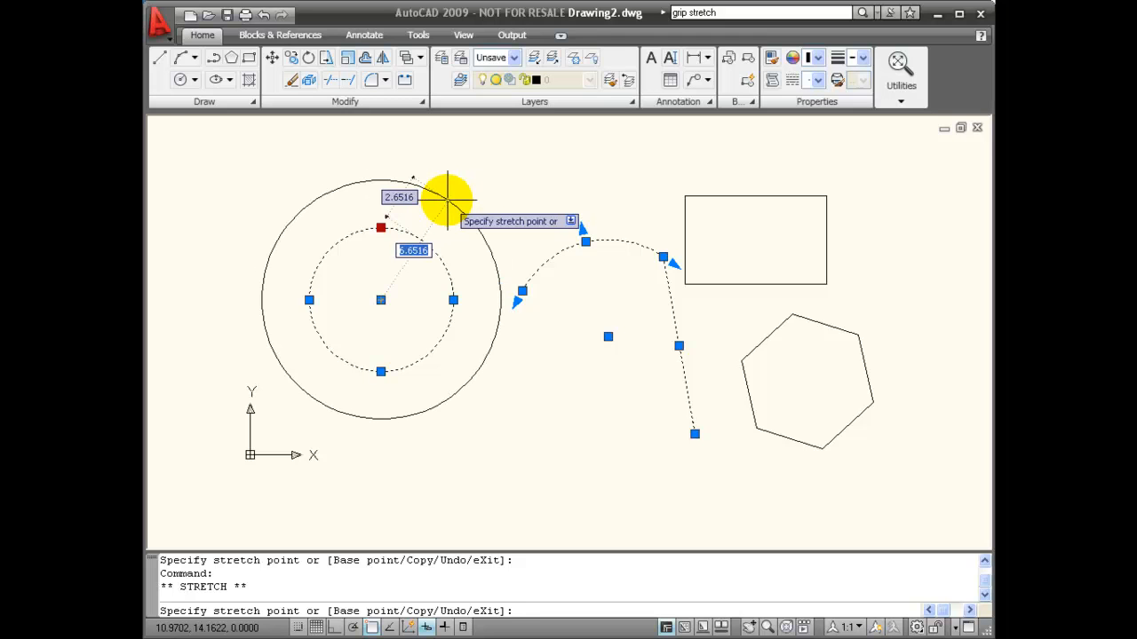
Cancel the stray circle grip stretch and clear the grips from all shapes.
key("Escape")
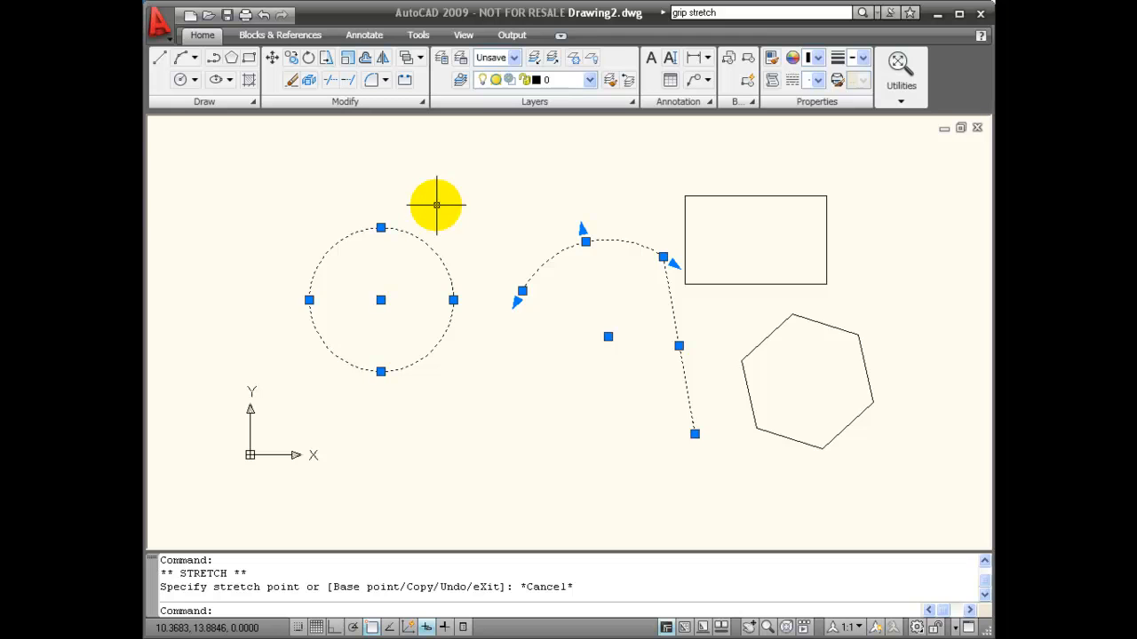
key("Escape")
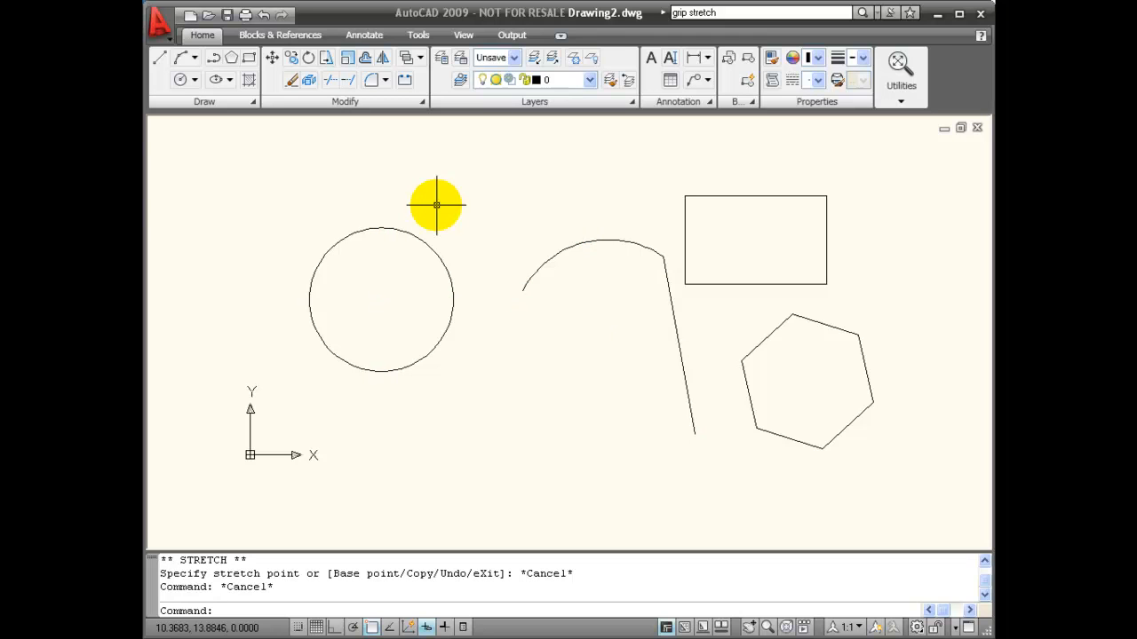
mouse_move(536, 288)
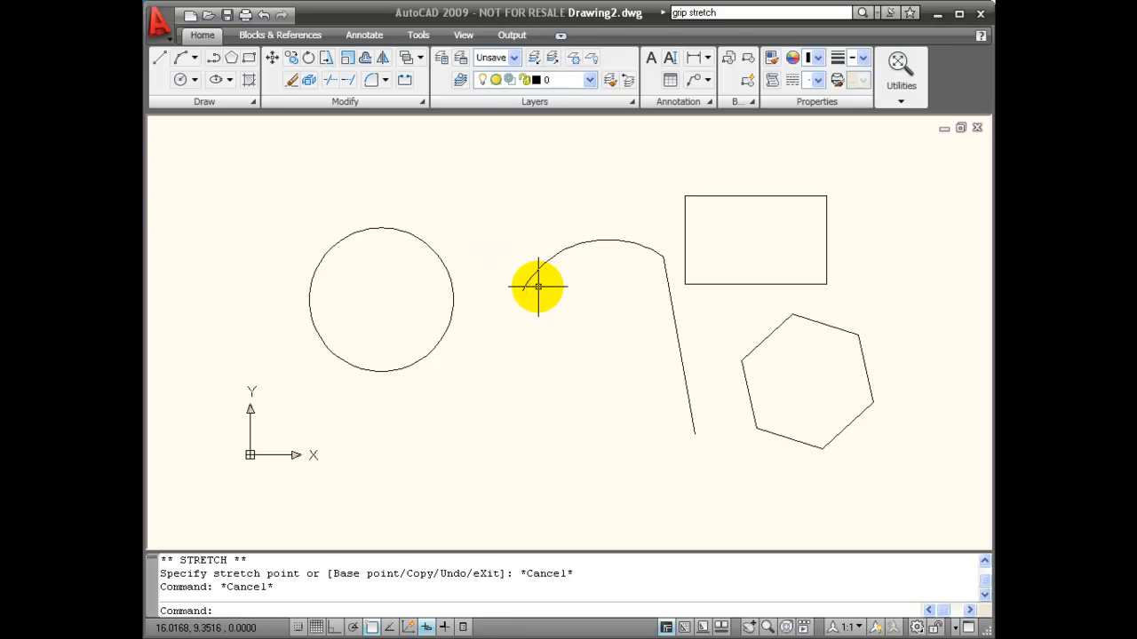
mouse_move(532, 320)
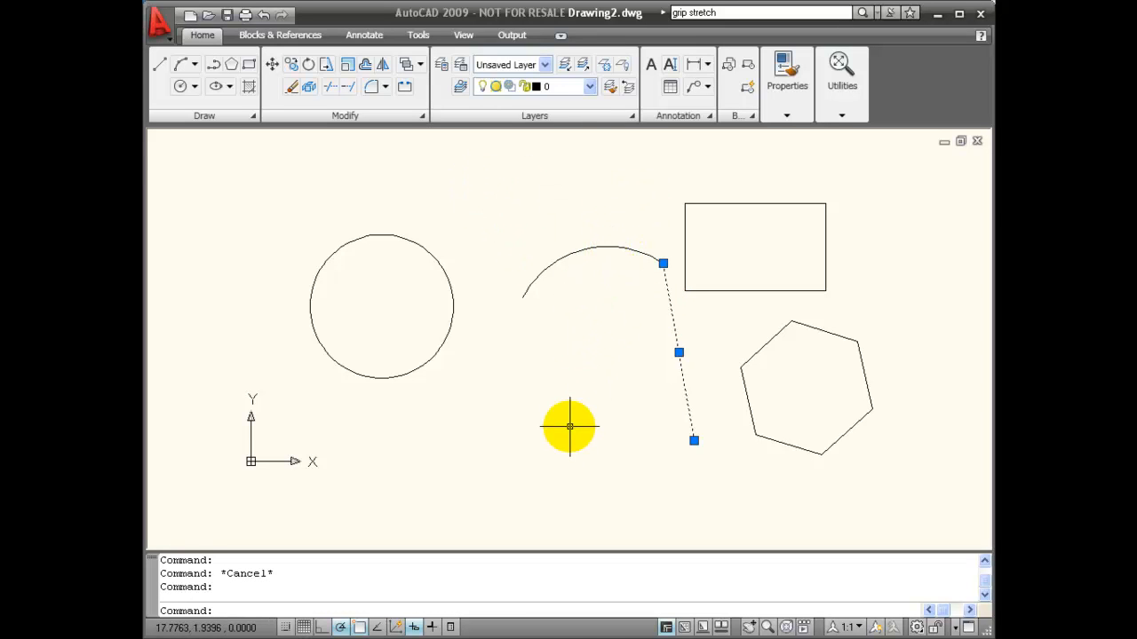
Start the Rotate command on the selected line from its shortcut menu.
right_click(569, 426)
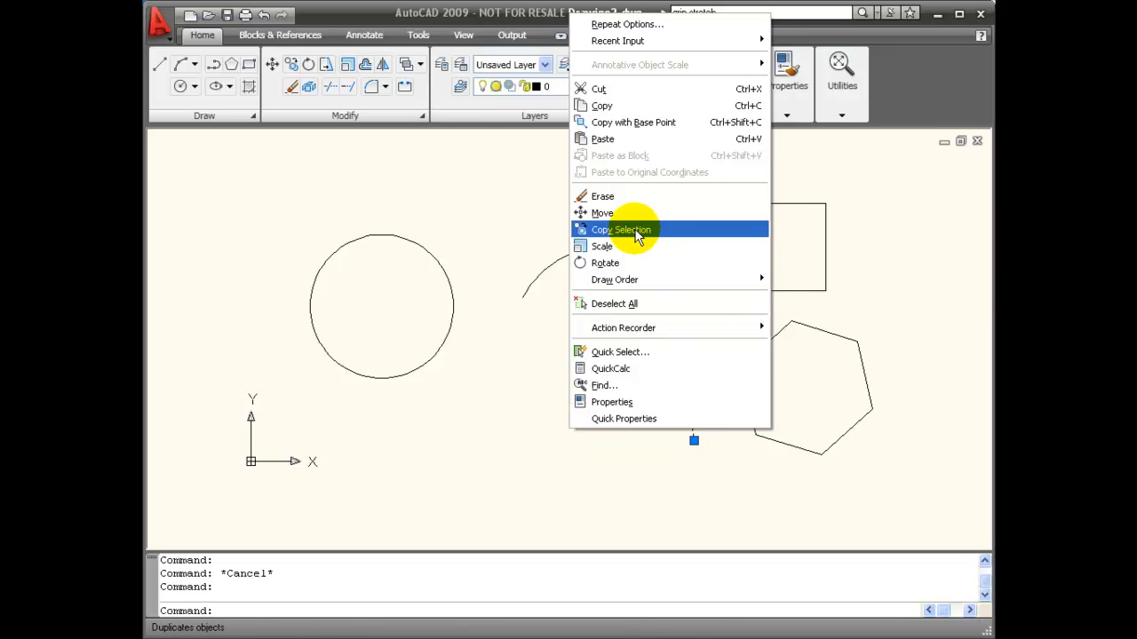
mouse_move(632, 213)
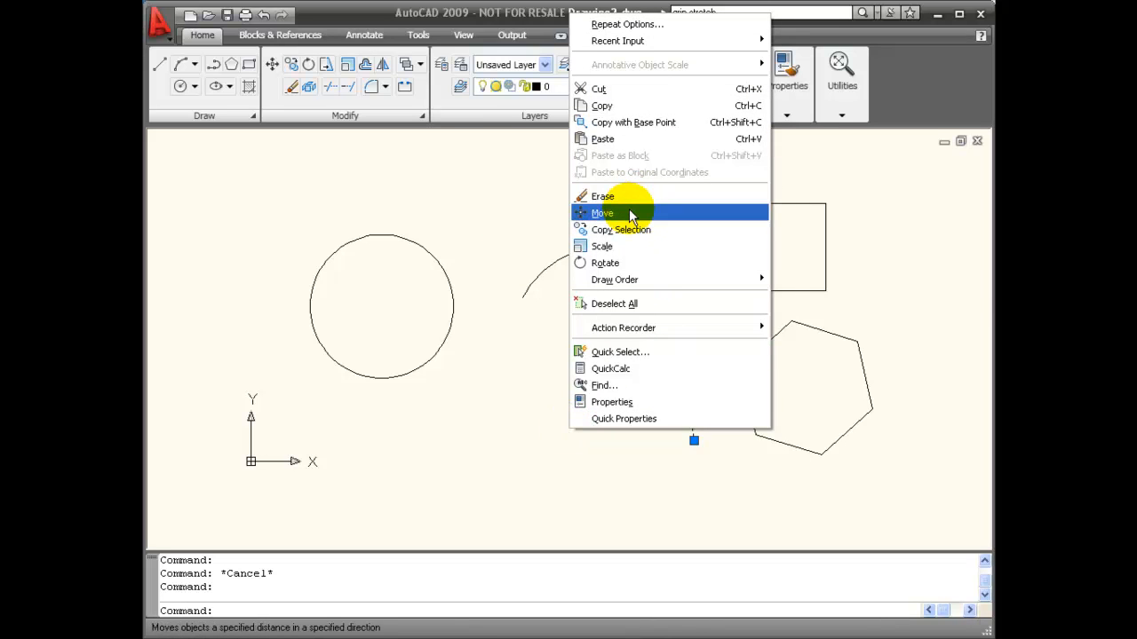
mouse_move(625, 245)
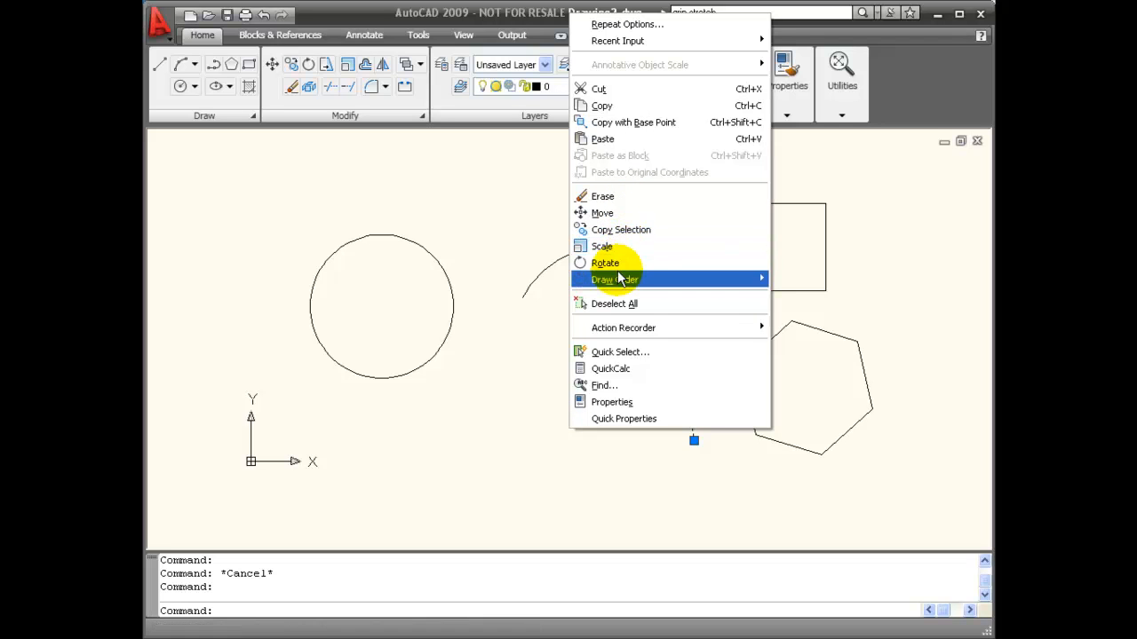
mouse_move(602, 195)
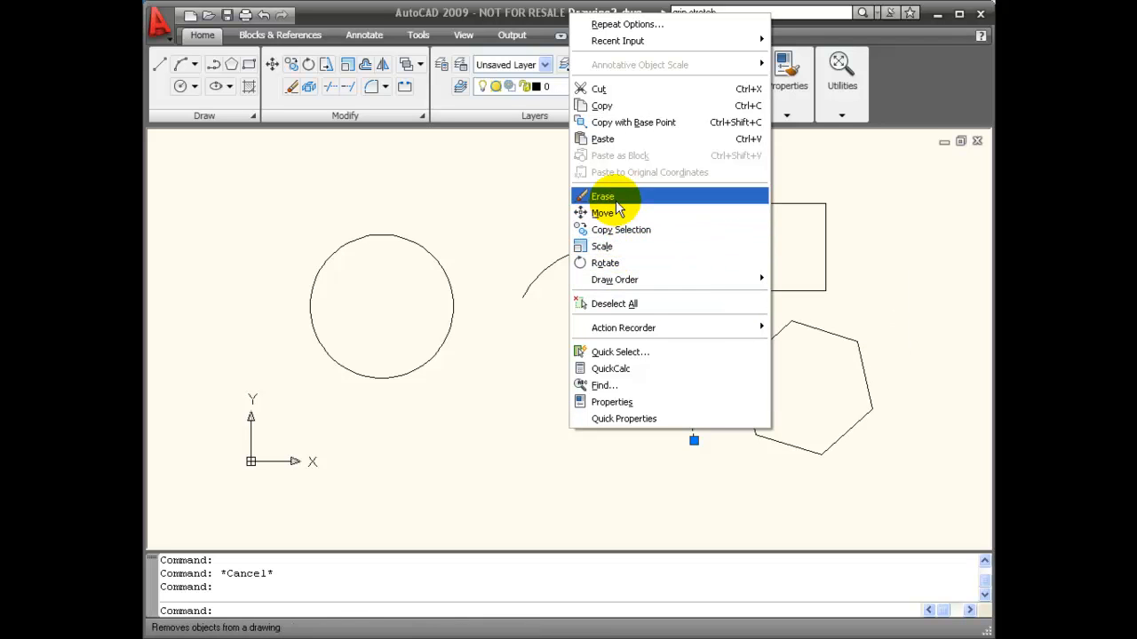
mouse_move(602, 245)
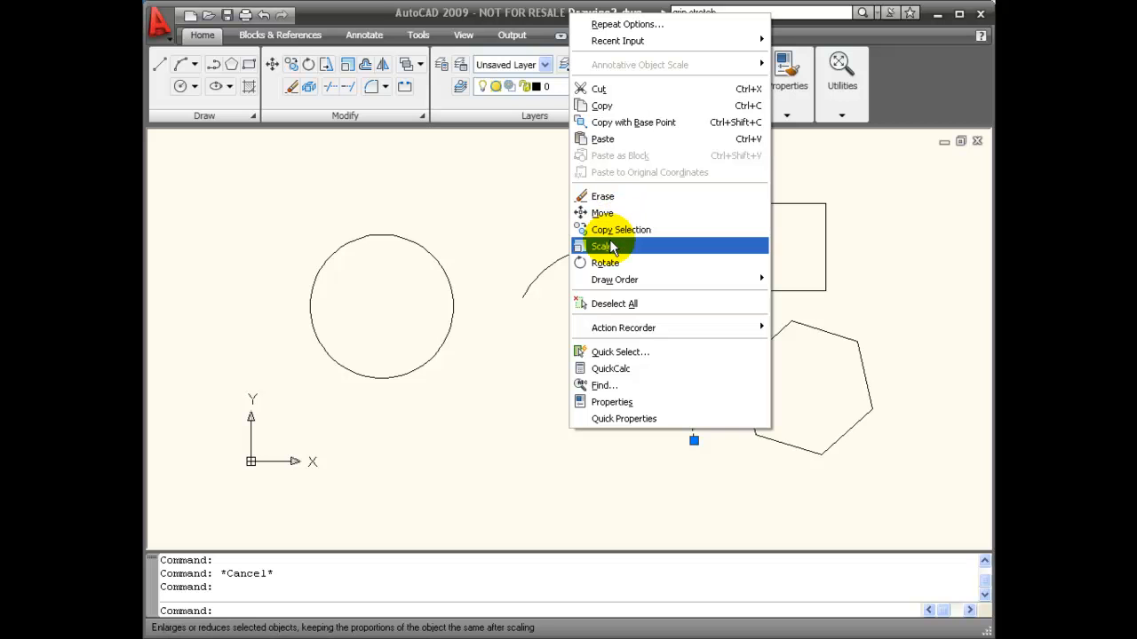
mouse_move(604, 263)
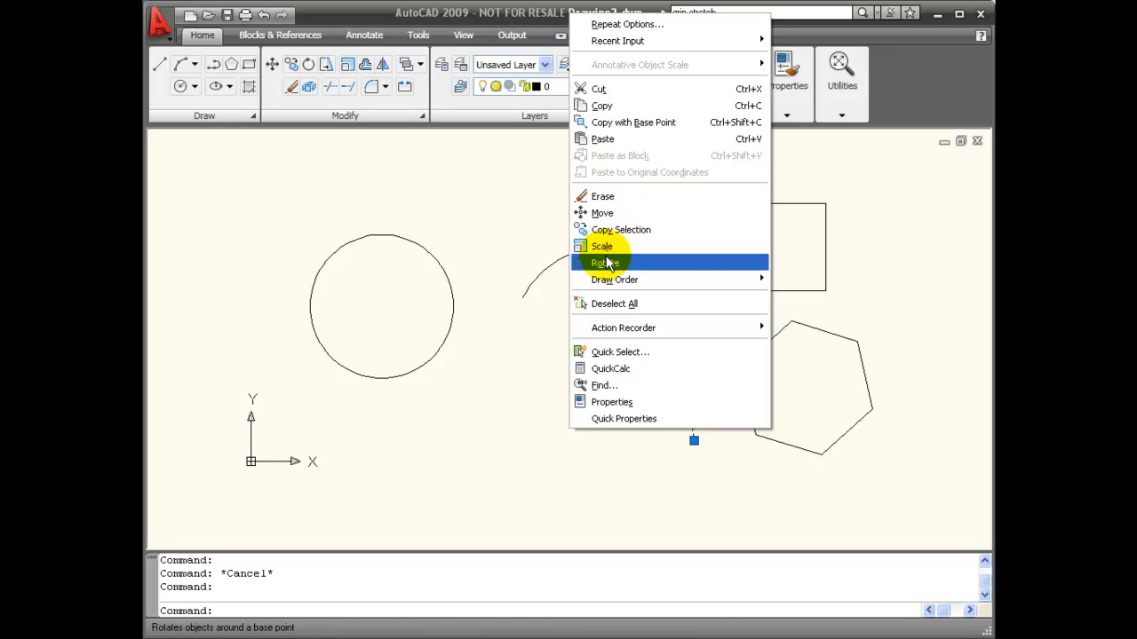
left_click(604, 263)
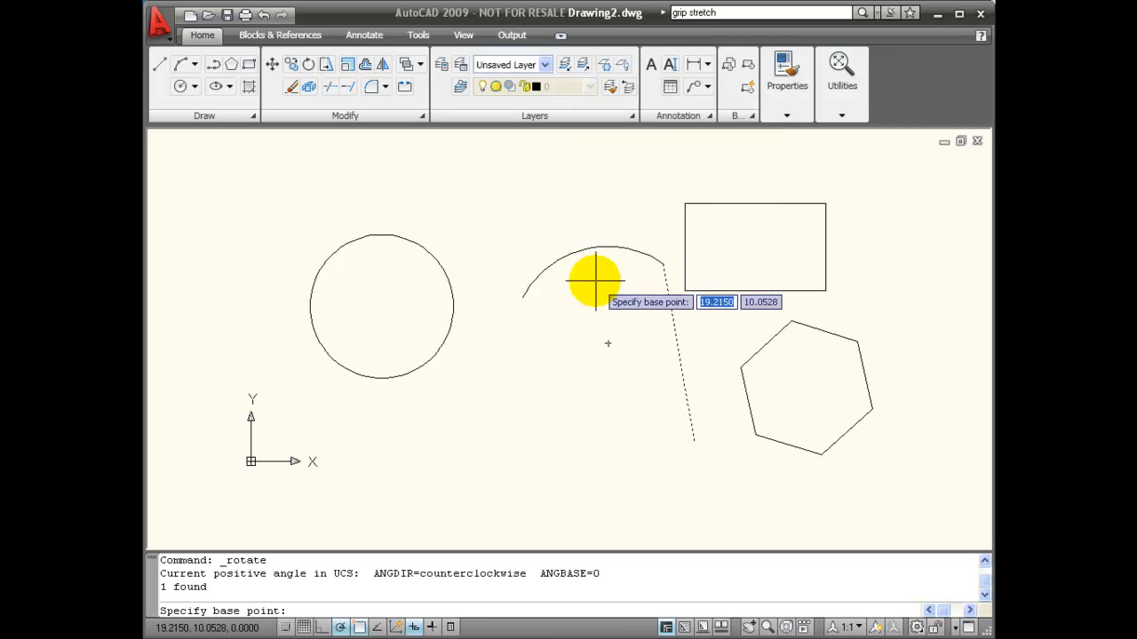
mouse_move(672, 417)
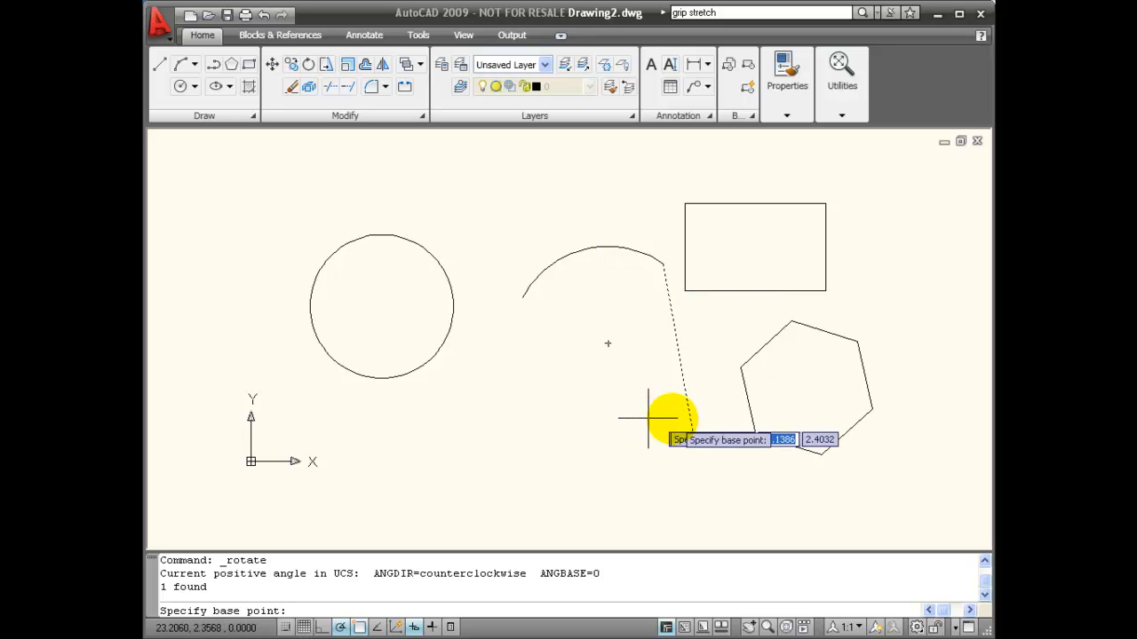
Rotate the line 30 degrees about its lower endpoint, then clear the selection.
left_click(672, 417)
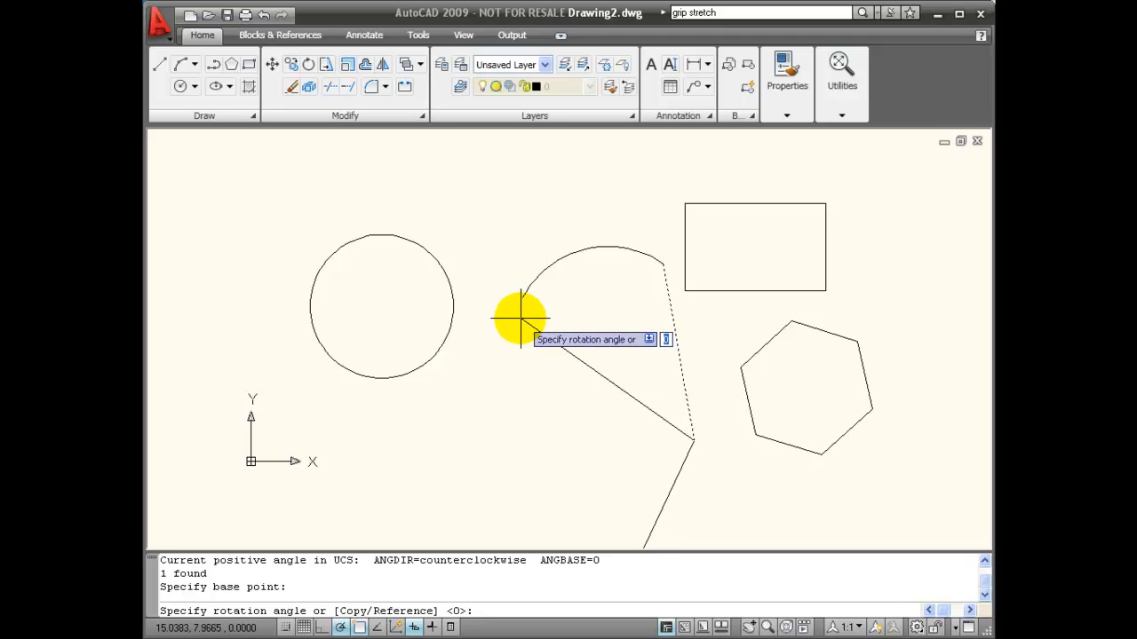
type("30")
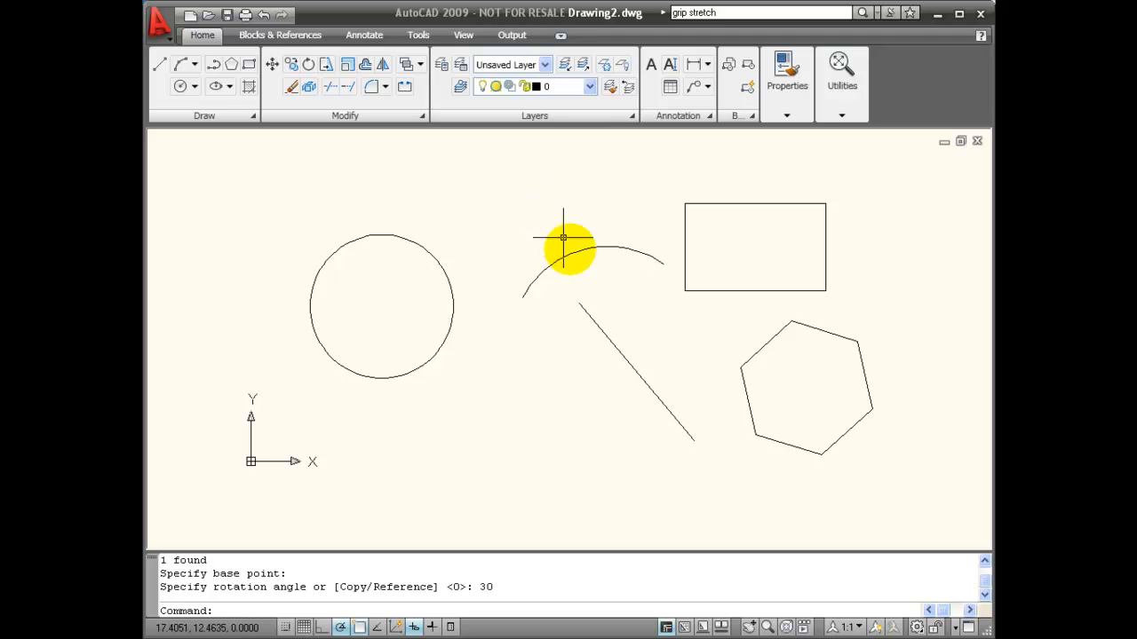
mouse_move(581, 210)
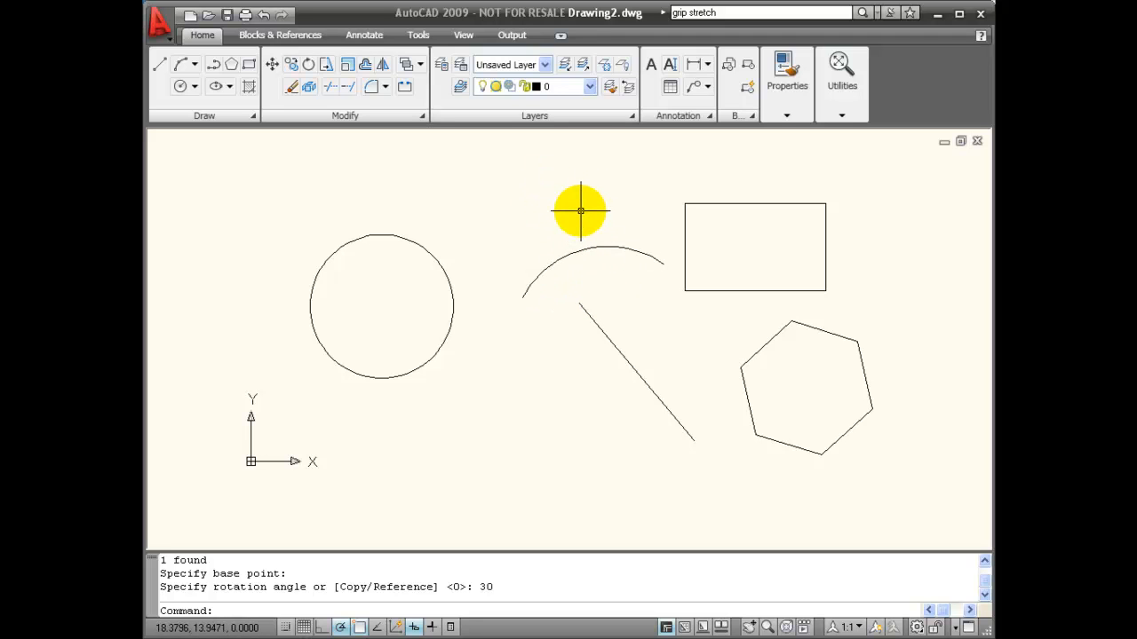
mouse_move(565, 199)
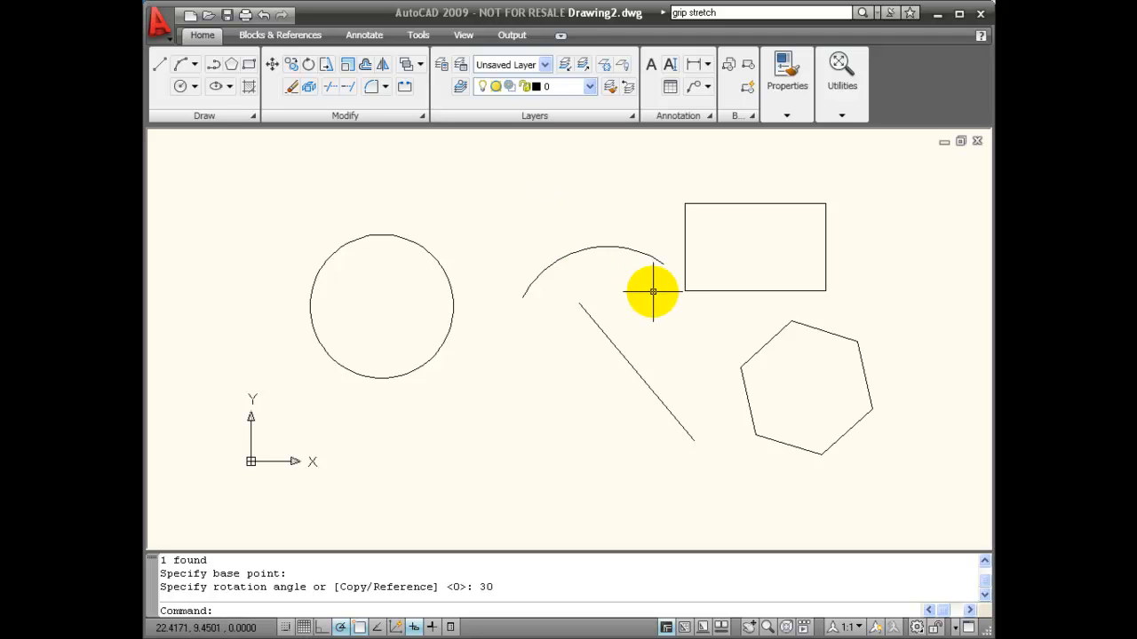
mouse_move(560, 195)
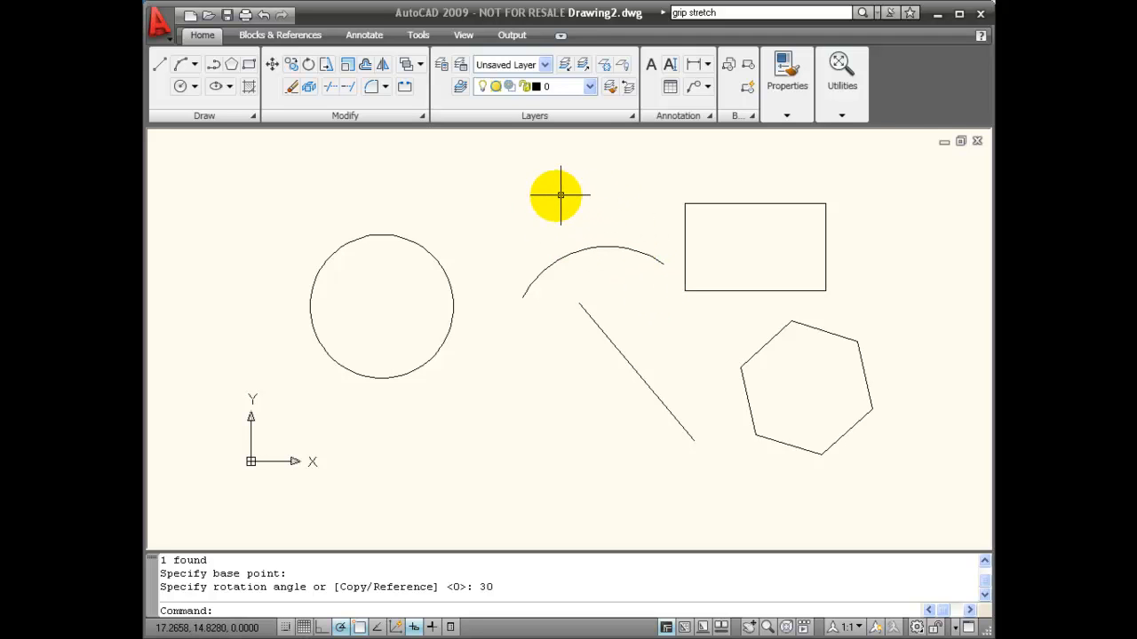
mouse_move(444, 270)
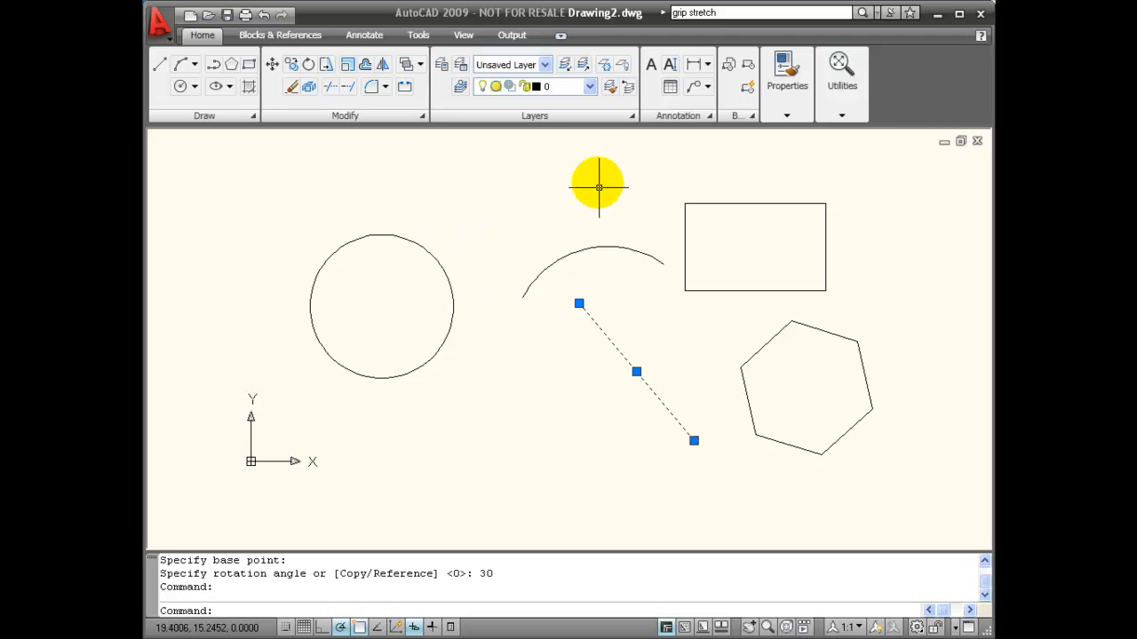
mouse_move(586, 183)
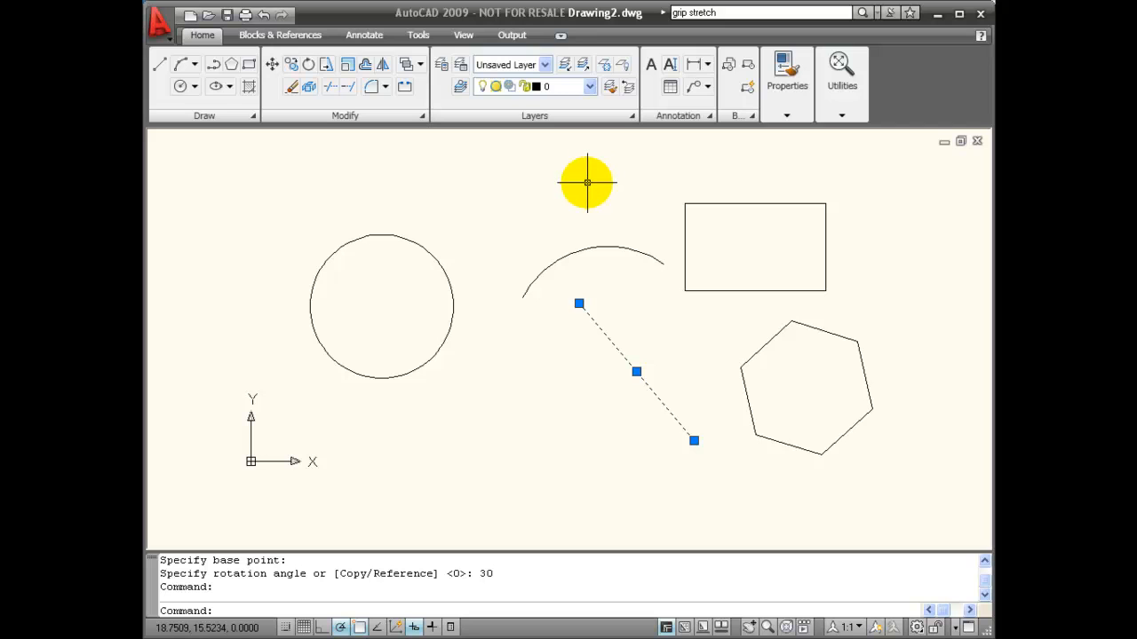
key("Escape")
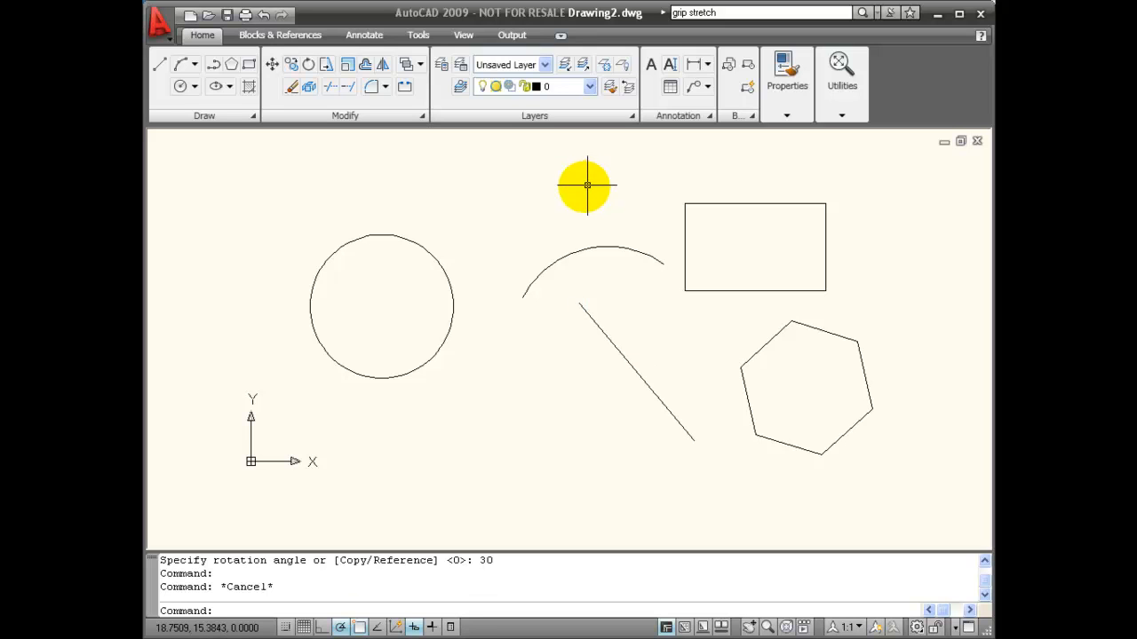
mouse_move(469, 268)
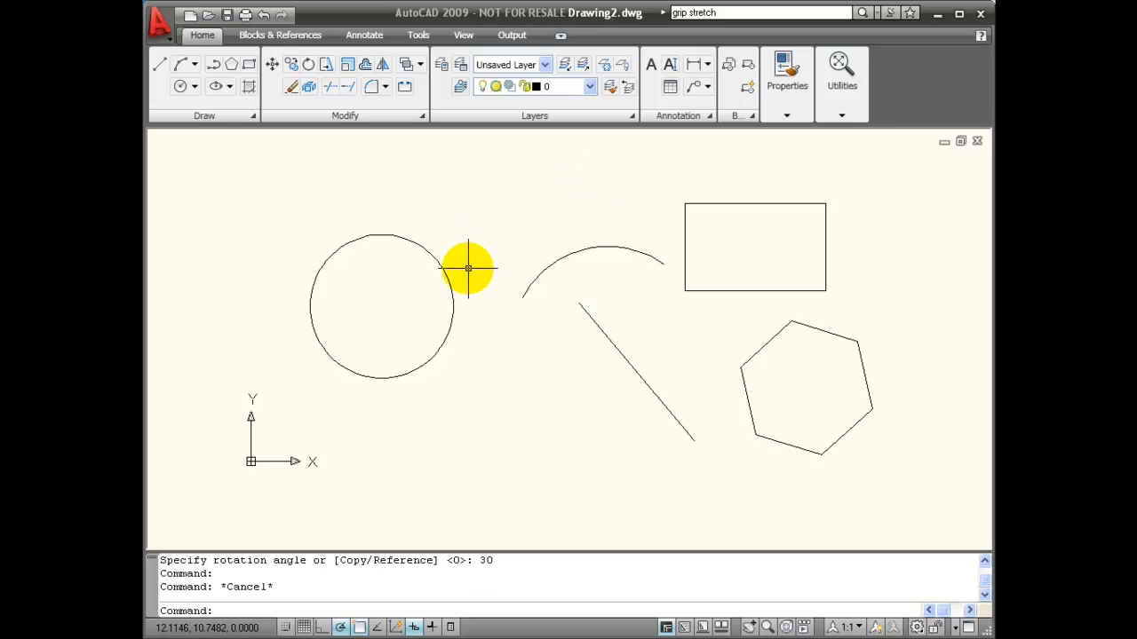
mouse_move(468, 164)
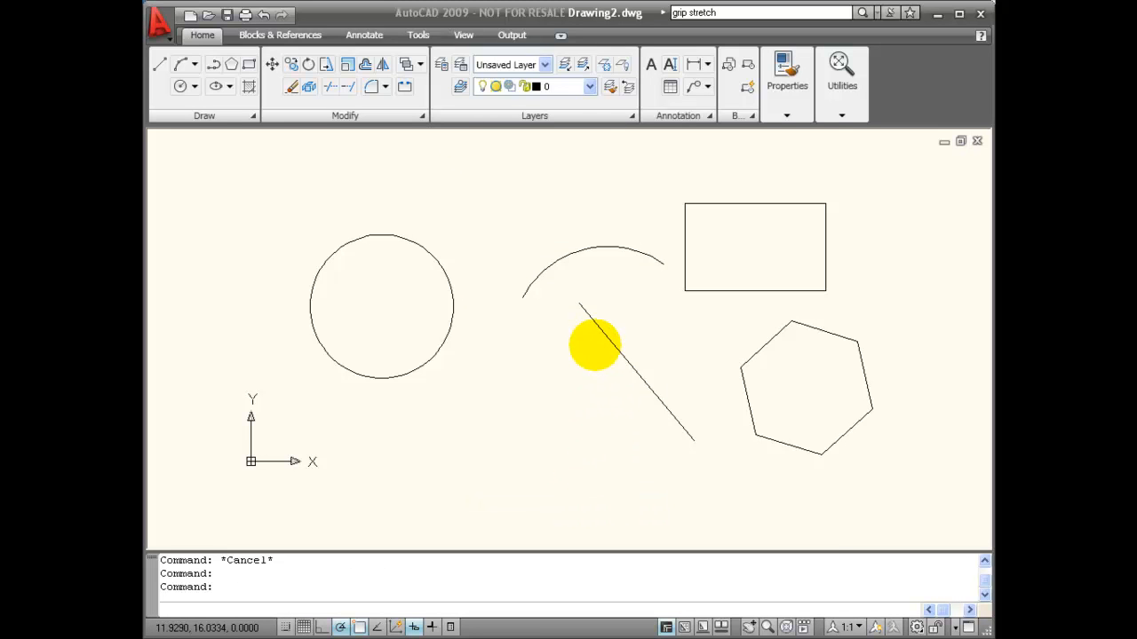
Show the Options dialog's Selection settings with grip size and grip colour.
left_click(762, 149)
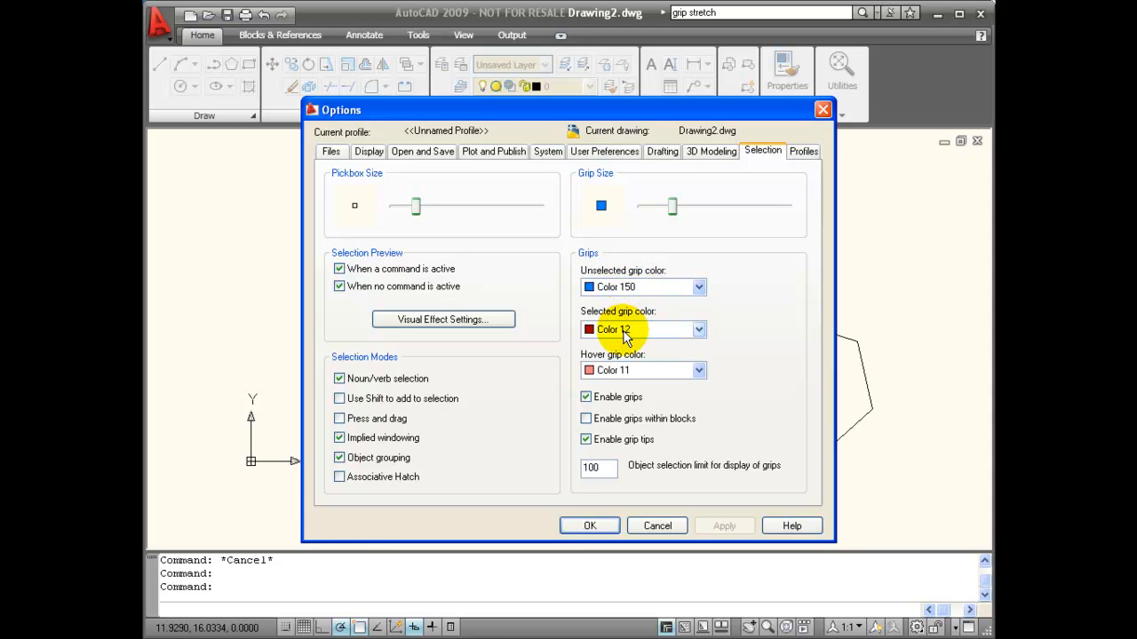
mouse_move(675, 366)
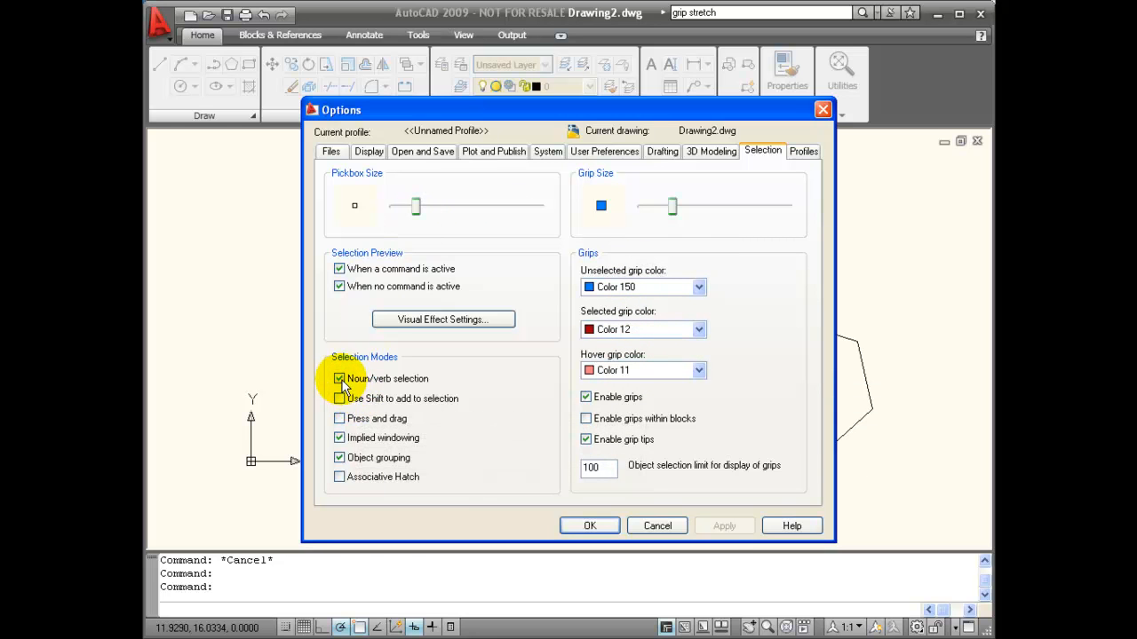
mouse_move(346, 387)
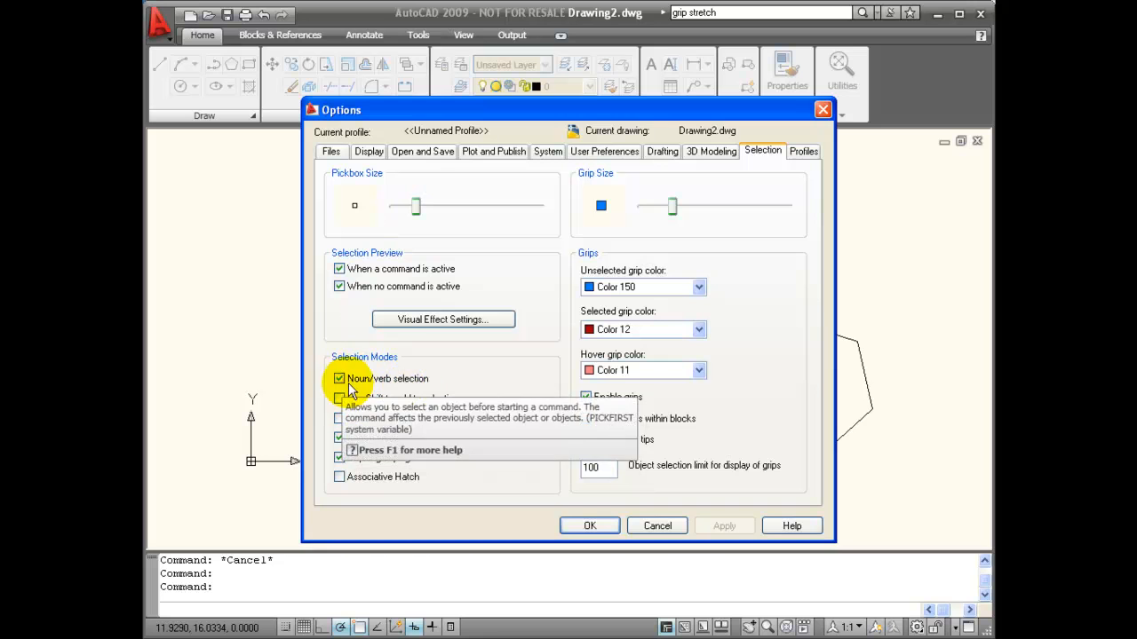
mouse_move(408, 391)
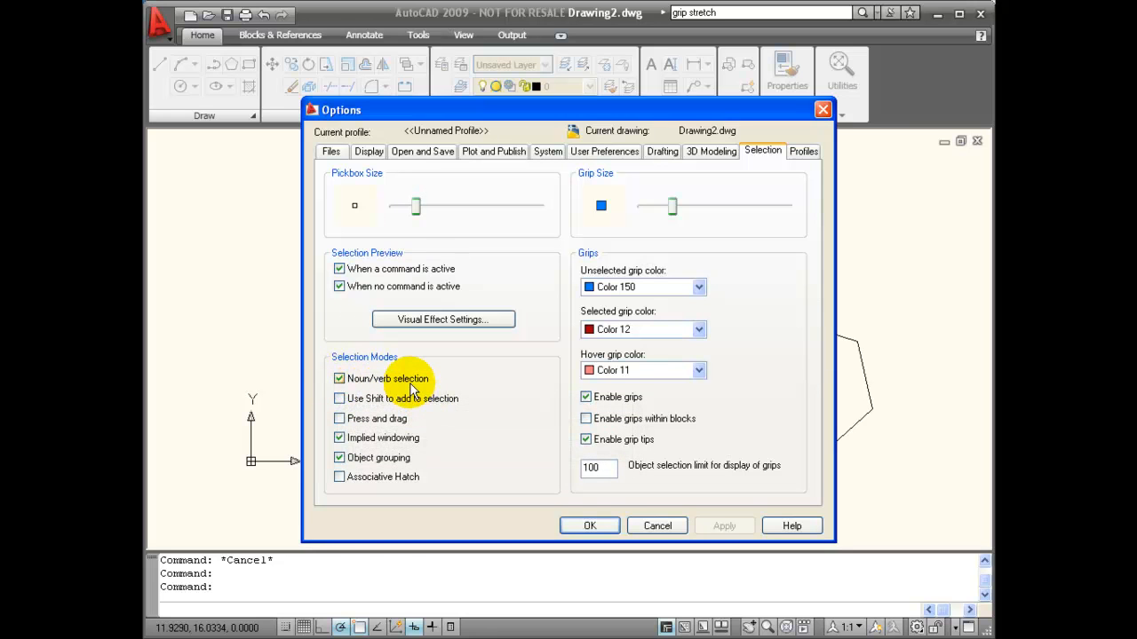